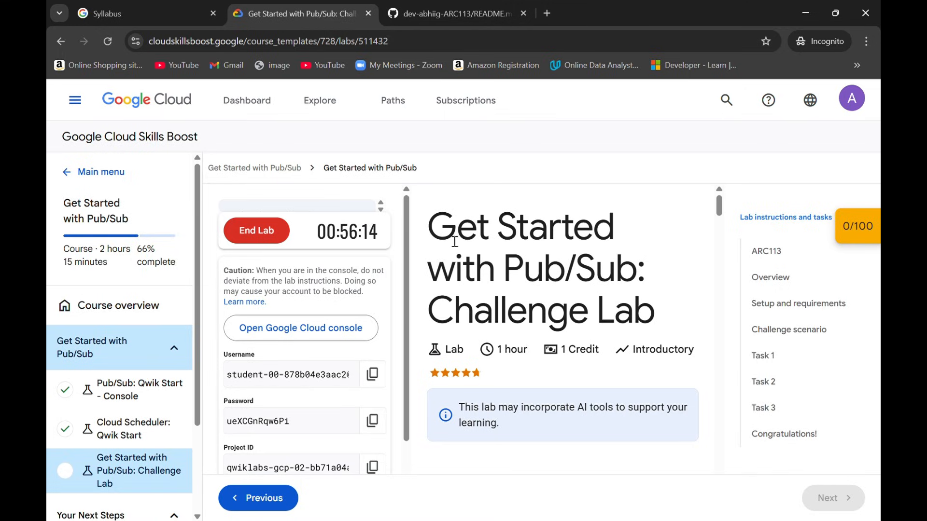
- Read through the ARC113 readme's three task sets and their Cloud Shell command blocks
{"action": "left_click_drag", "start_coordinate": [429, 226], "coordinate": [656, 310]}
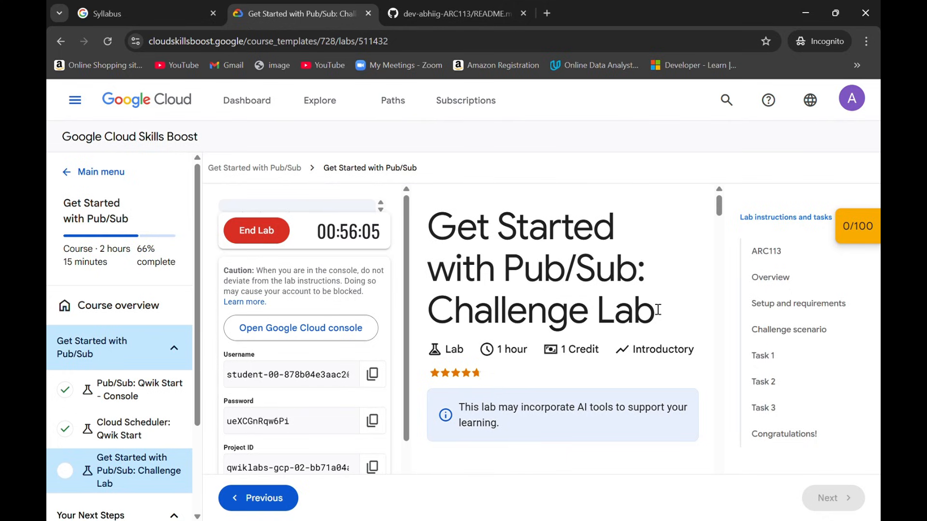
{"action": "mouse_move", "coordinate": [619, 285]}
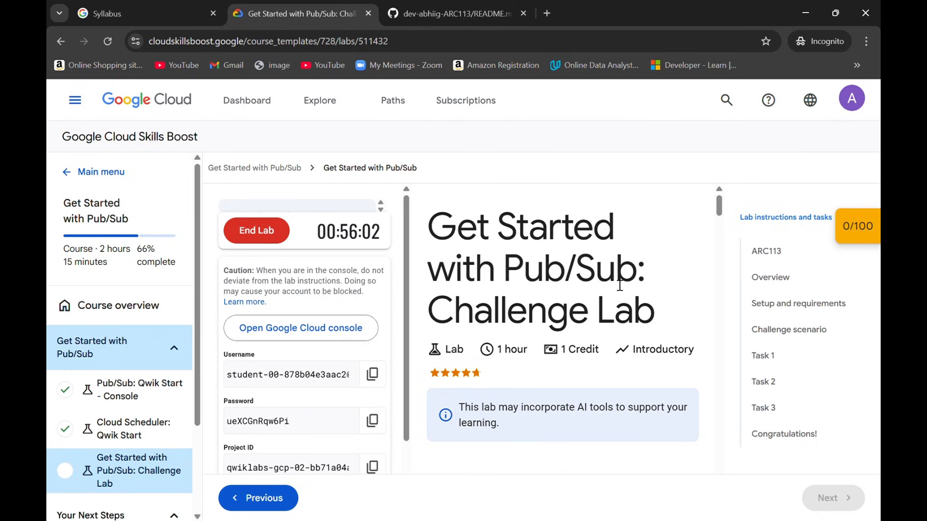
{"action": "left_click", "coordinate": [454, 13]}
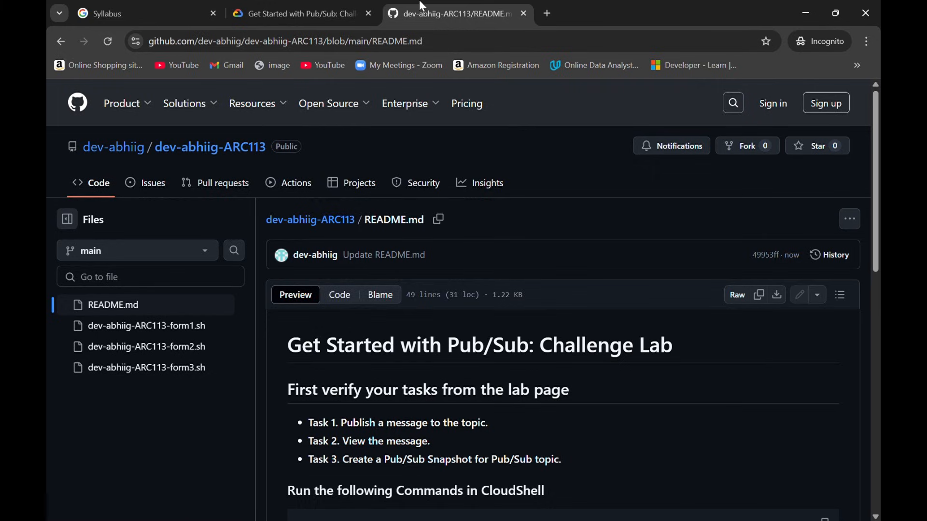
{"action": "scroll", "scroll_direction": "down", "scroll_amount": 3}
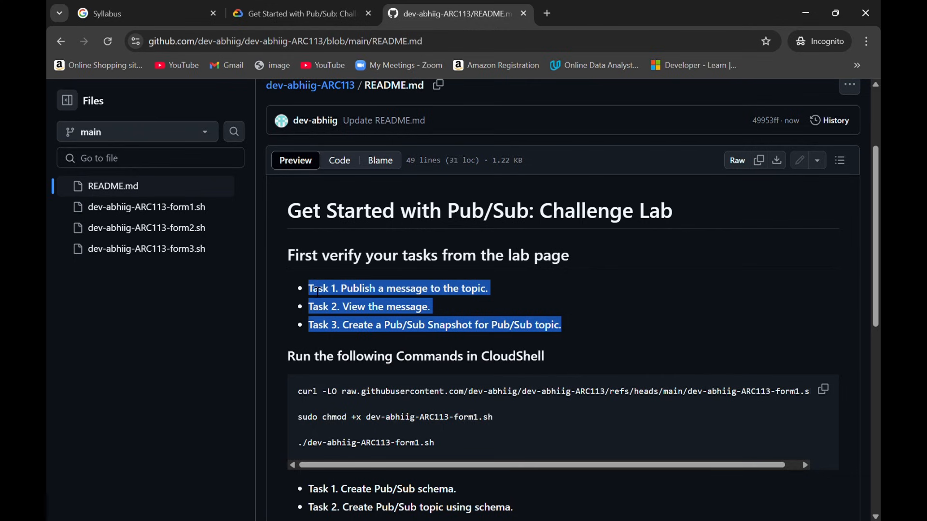
{"action": "scroll", "scroll_direction": "down", "scroll_amount": 3}
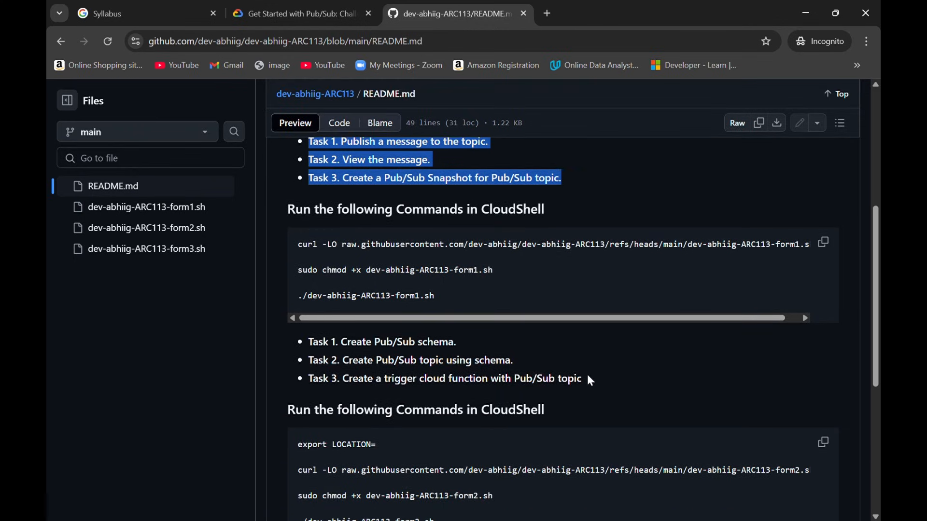
{"action": "scroll", "scroll_direction": "down", "scroll_amount": 3}
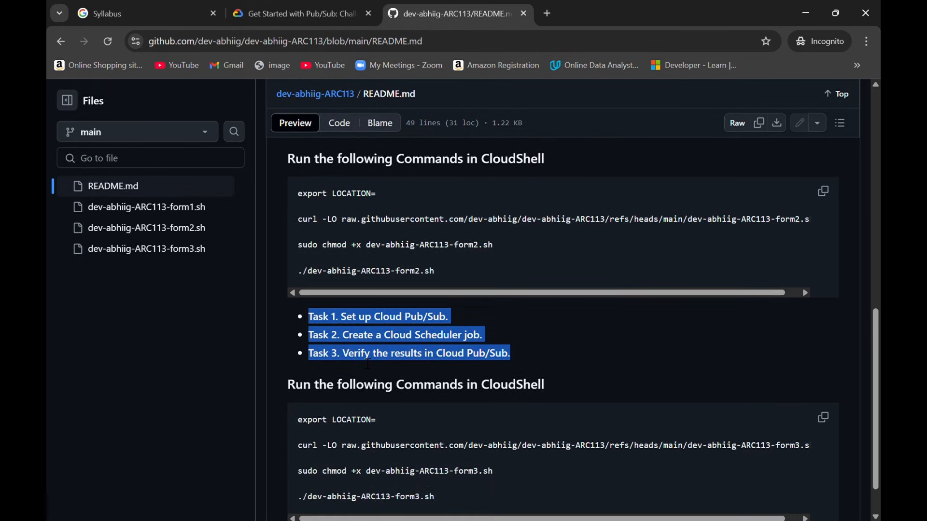
{"action": "scroll", "scroll_direction": "down", "scroll_amount": 3}
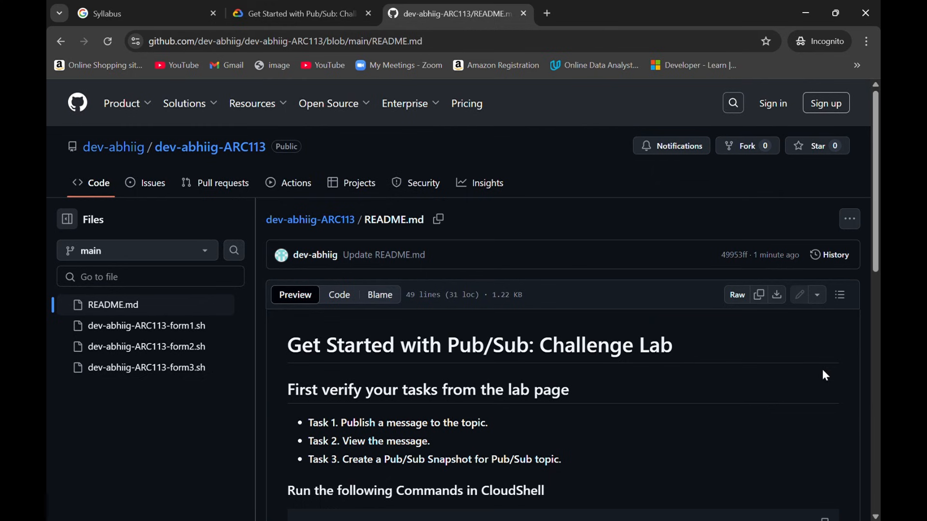
- Compare the lab's Task 1 instructions against the readme's task lists
{"action": "left_click", "coordinate": [301, 14]}
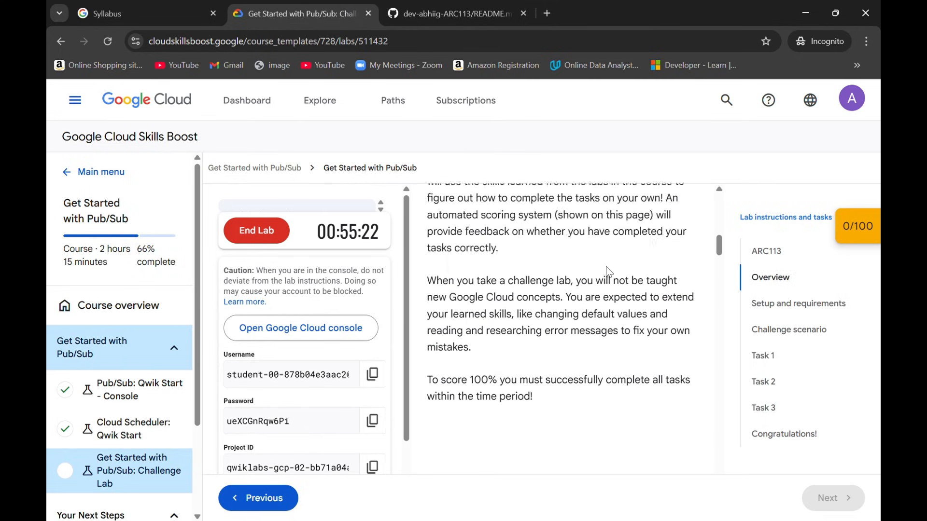
{"action": "left_click", "coordinate": [798, 303]}
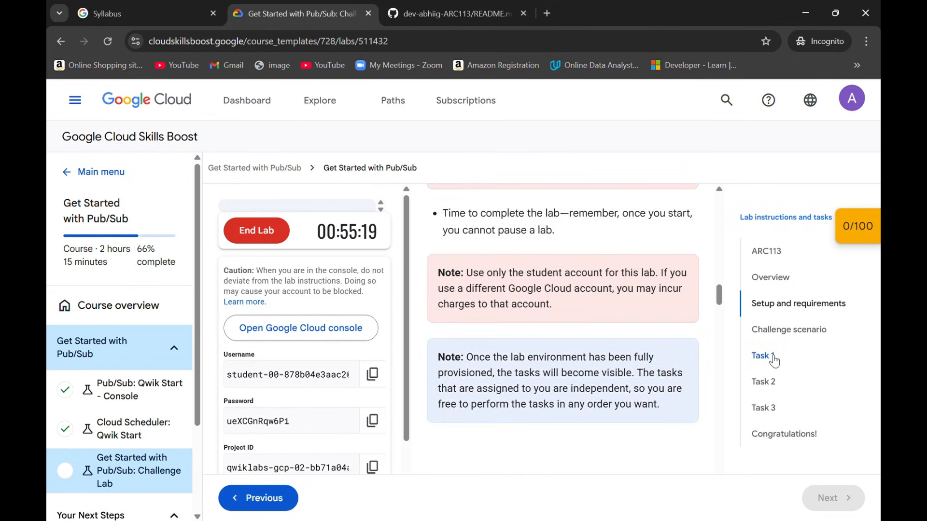
{"action": "left_click", "coordinate": [450, 13]}
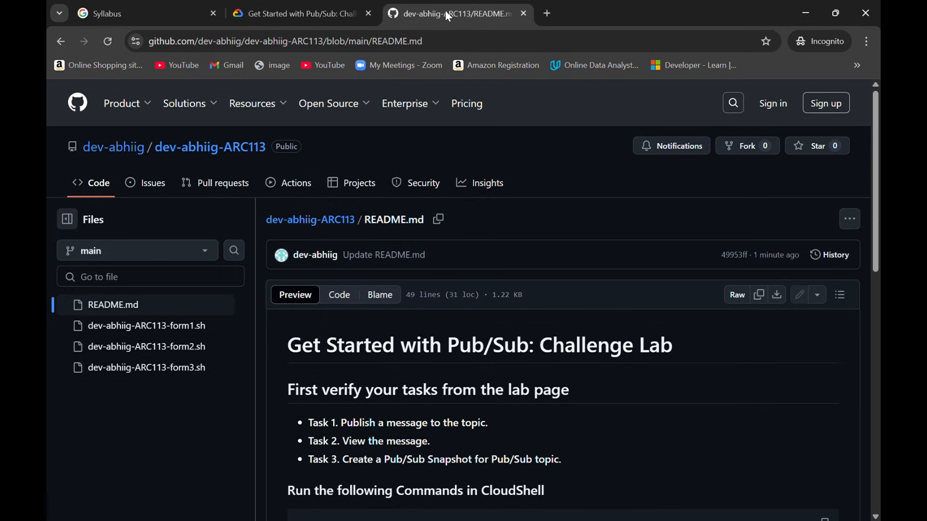
{"action": "scroll", "scroll_direction": "down", "scroll_amount": 3}
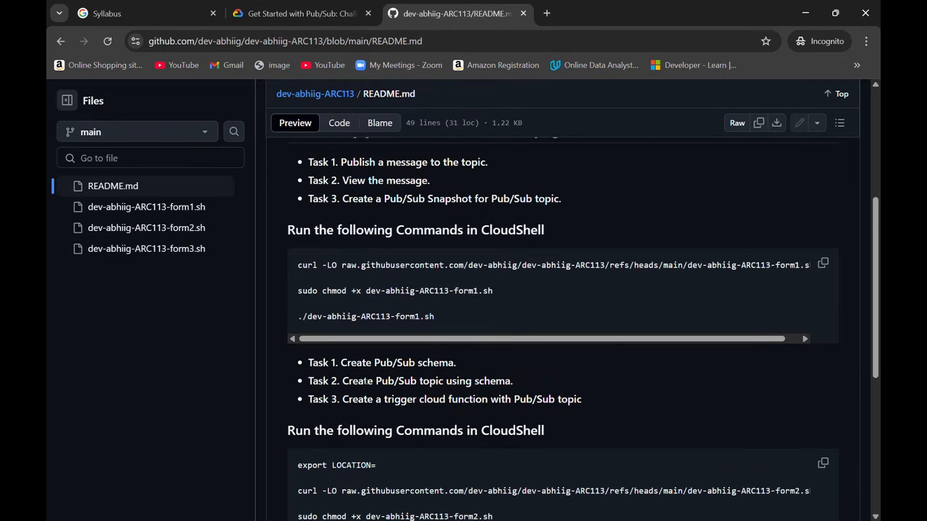
{"action": "left_click", "coordinate": [301, 14]}
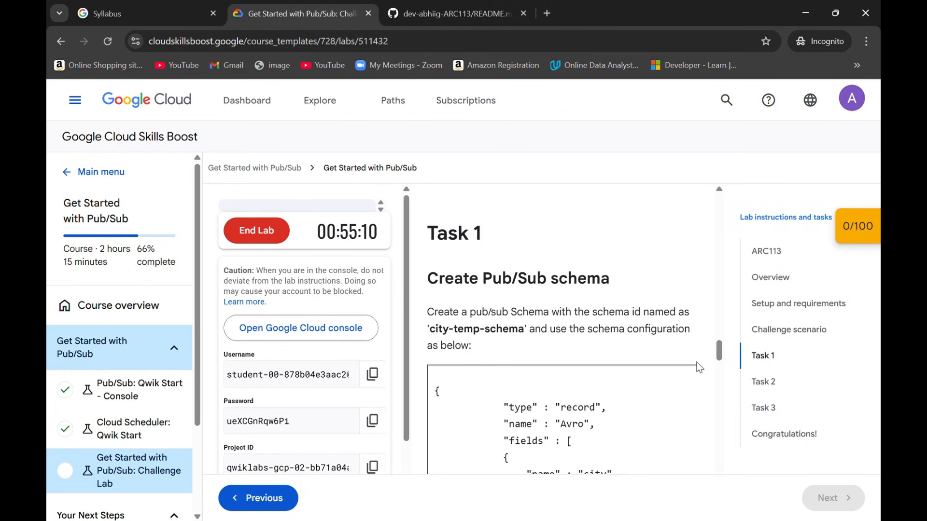
- Match the lab to the readme's second command set (schema, topic, trigger function) and copy it
{"action": "left_click", "coordinate": [763, 383]}
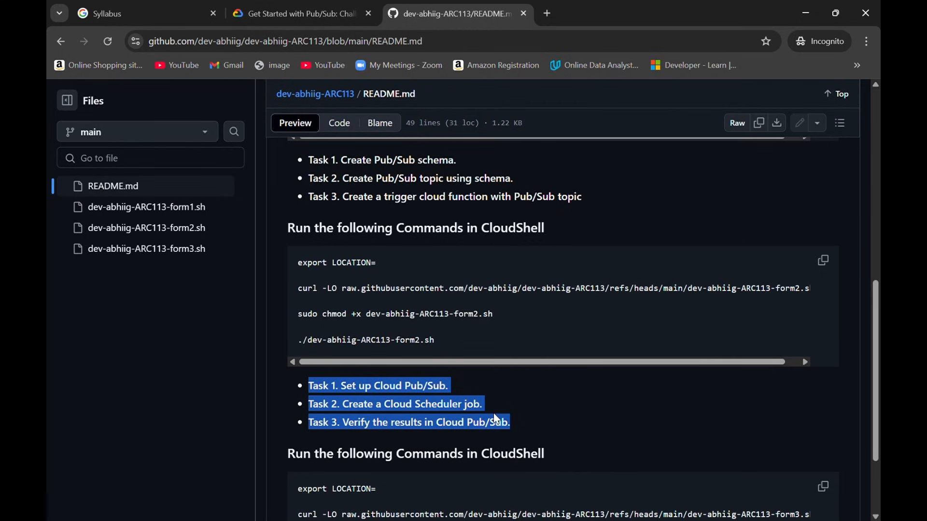
{"action": "left_click", "coordinate": [305, 14]}
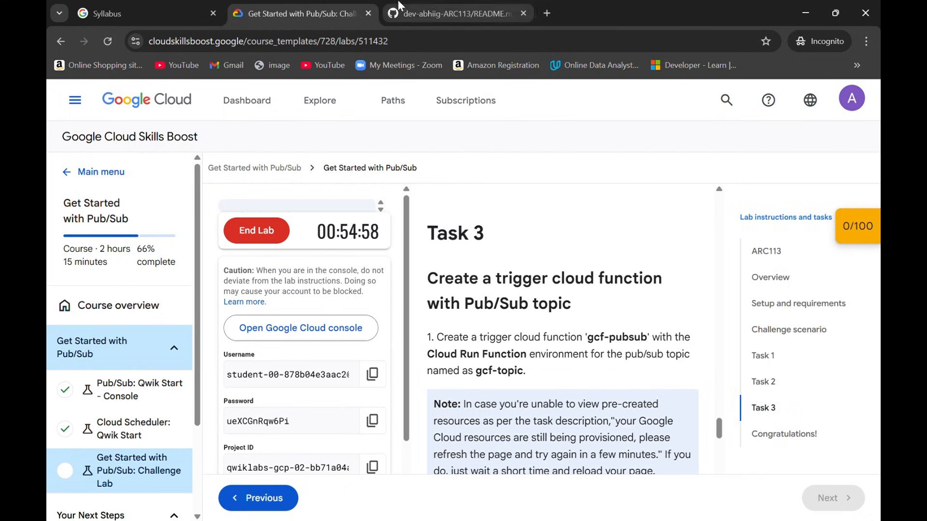
{"action": "left_click", "coordinate": [455, 13]}
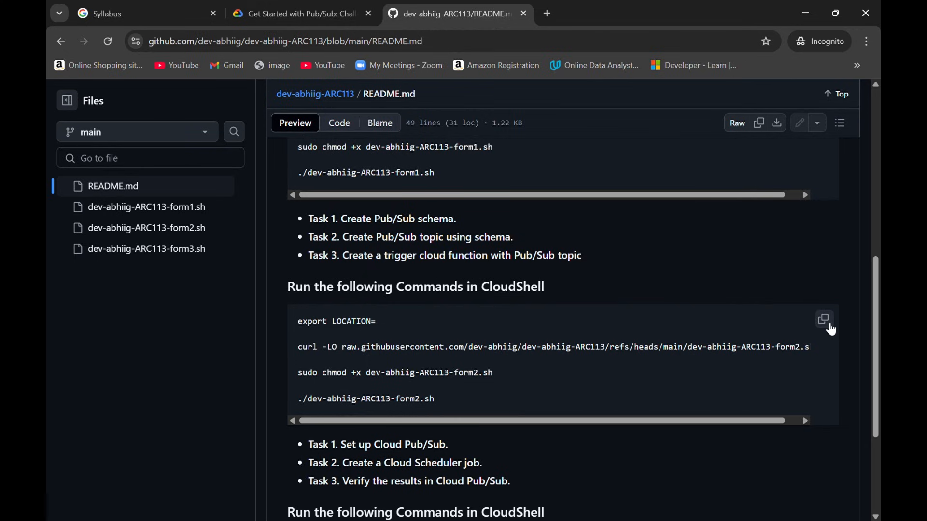
{"action": "left_click", "coordinate": [301, 14]}
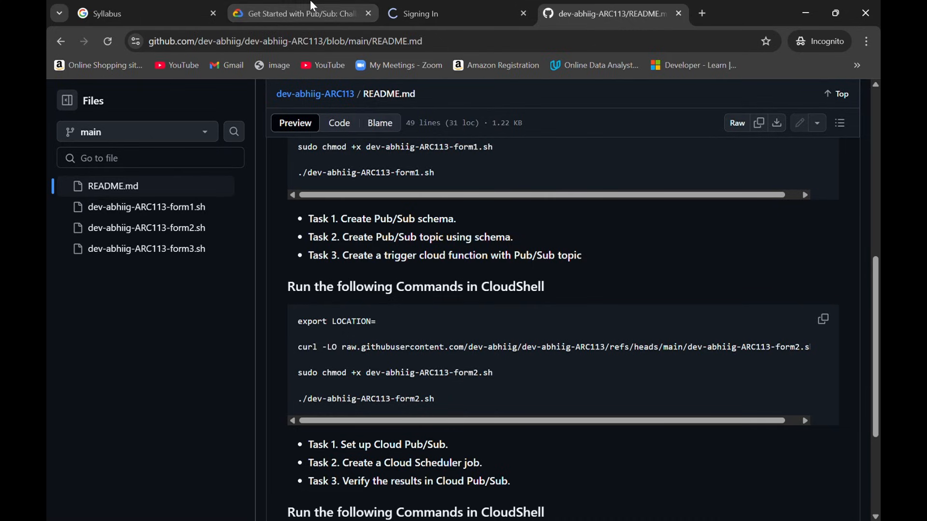
- Accept the new lab account notice to reach the console dashboard, then get a blank tab
{"action": "left_click", "coordinate": [303, 14]}
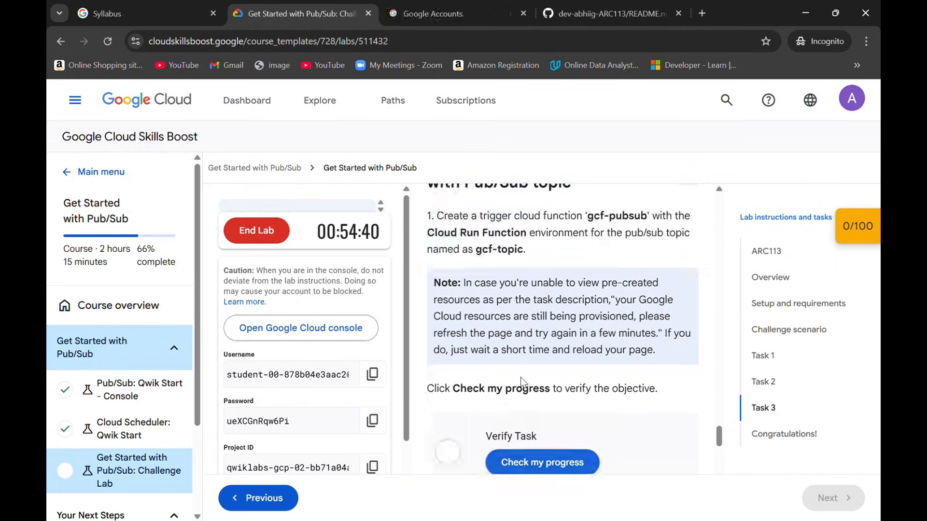
{"action": "left_click", "coordinate": [437, 14]}
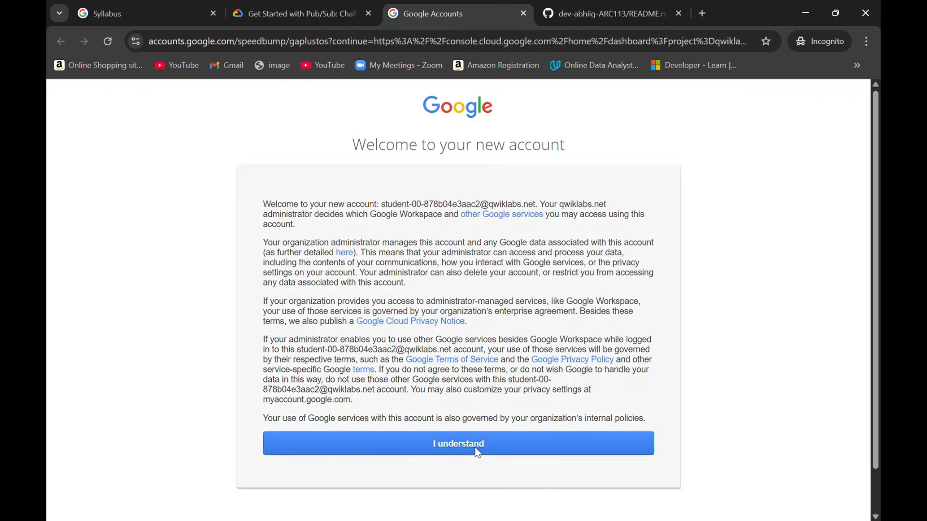
{"action": "left_click", "coordinate": [458, 445]}
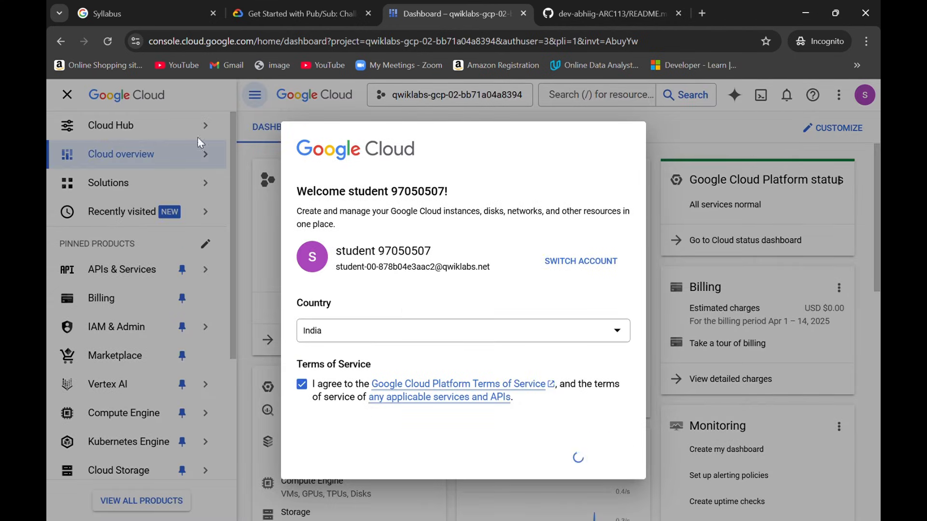
{"action": "left_click", "coordinate": [748, 14]}
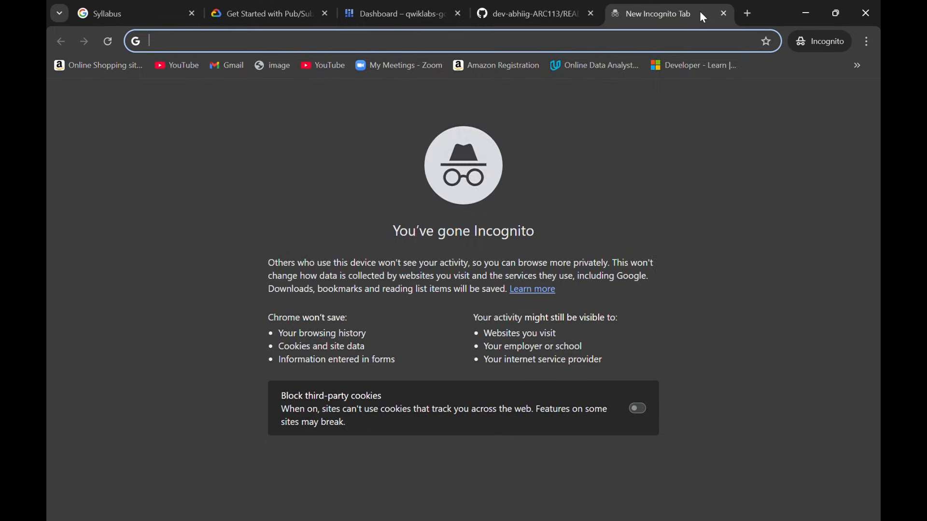
- Fill the notepad's export LOCATION line with the lab region us-east4
{"action": "type", "text": "outlook.com"}
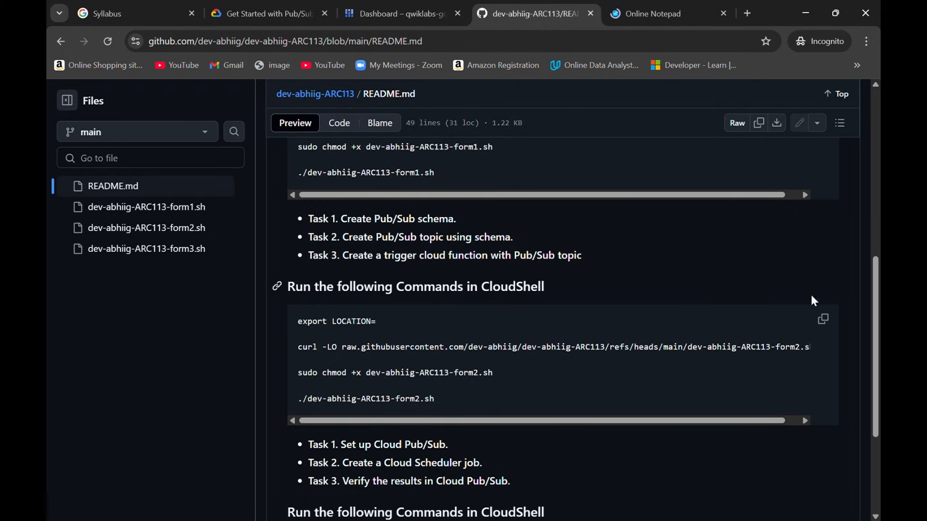
{"action": "left_click", "coordinate": [653, 13]}
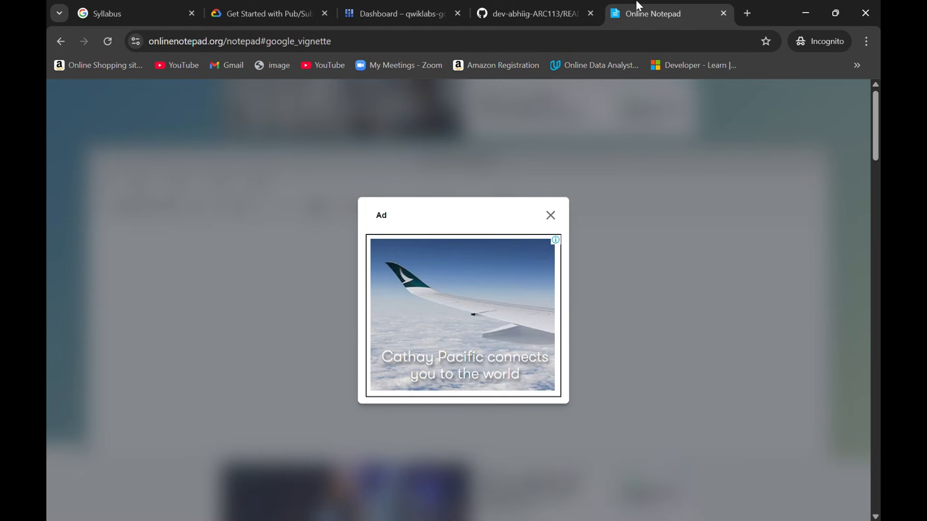
{"action": "left_click", "coordinate": [550, 214]}
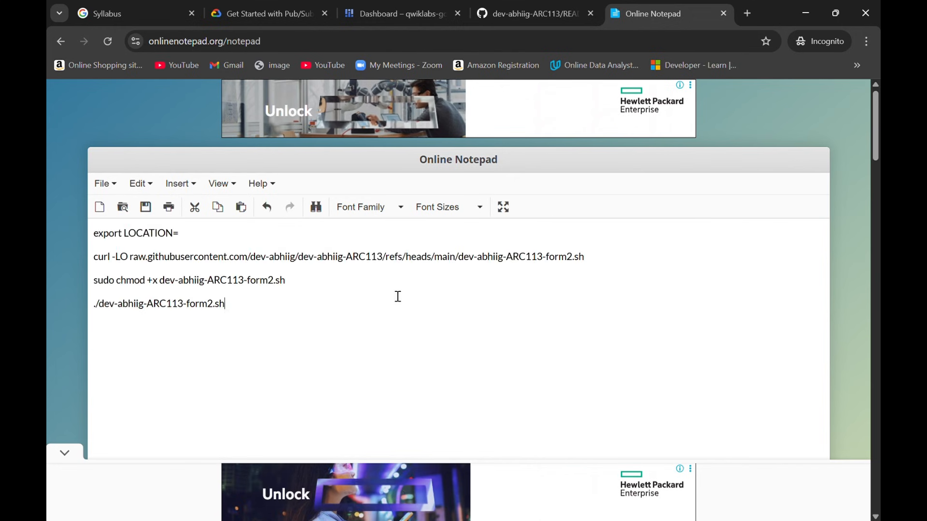
{"action": "left_click", "coordinate": [273, 13]}
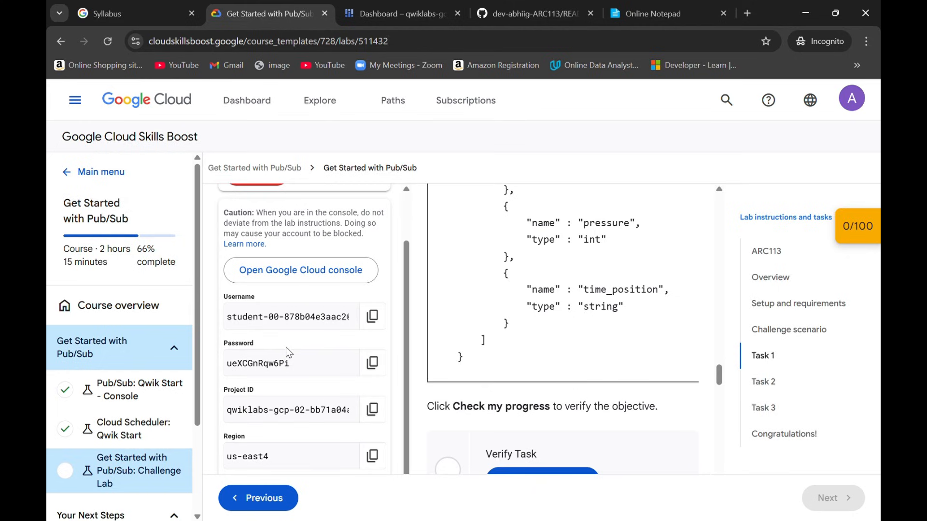
{"action": "scroll", "scroll_direction": "down", "scroll_amount": 3}
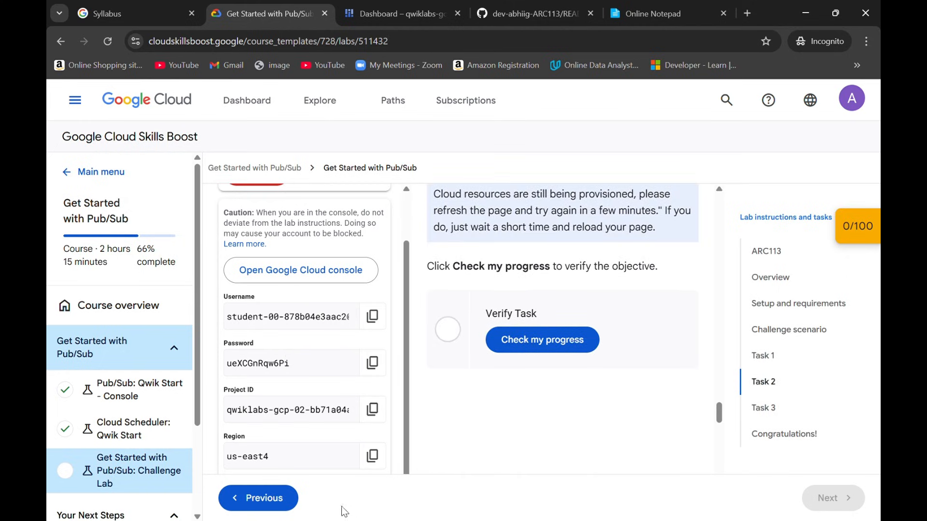
{"action": "left_click", "coordinate": [656, 14]}
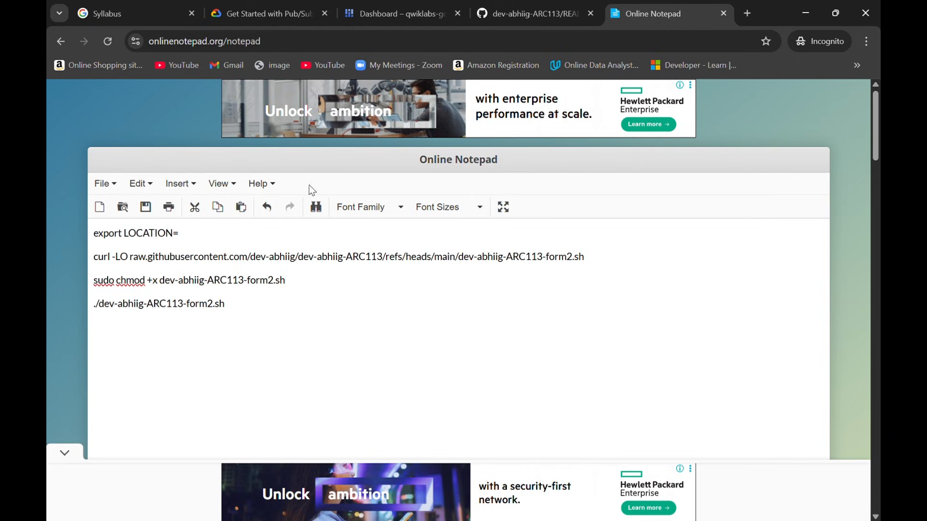
{"action": "type", "text": "us-east4"}
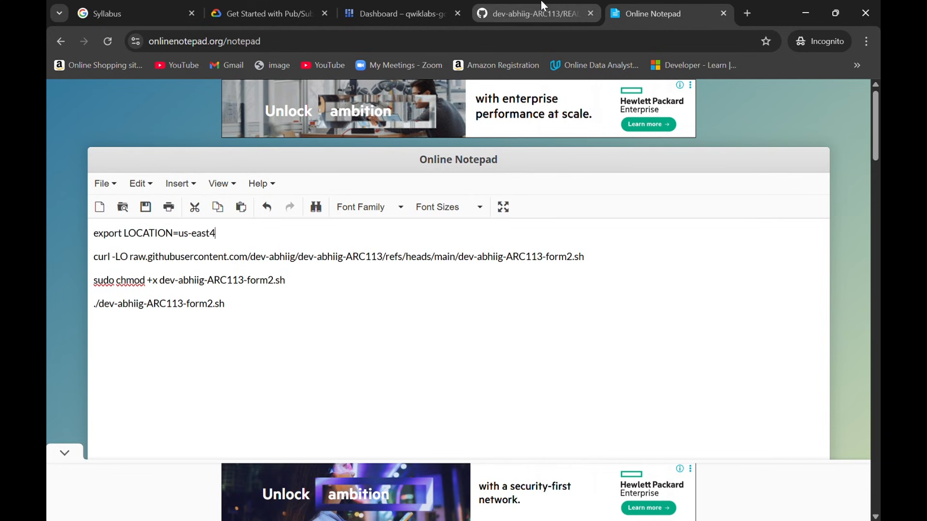
- Start an authorized Cloud Shell session for the lab project and select all the notepad commands
{"action": "left_click", "coordinate": [397, 13]}
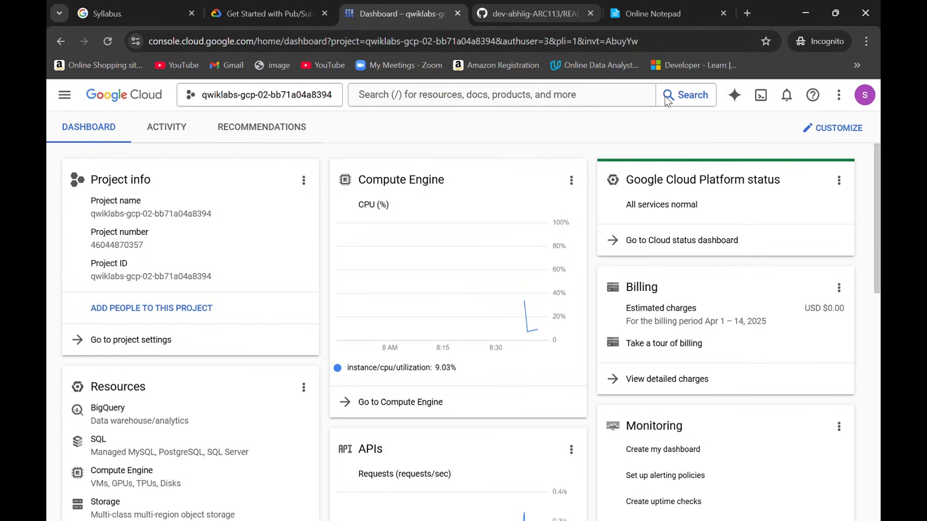
{"action": "left_click", "coordinate": [761, 95]}
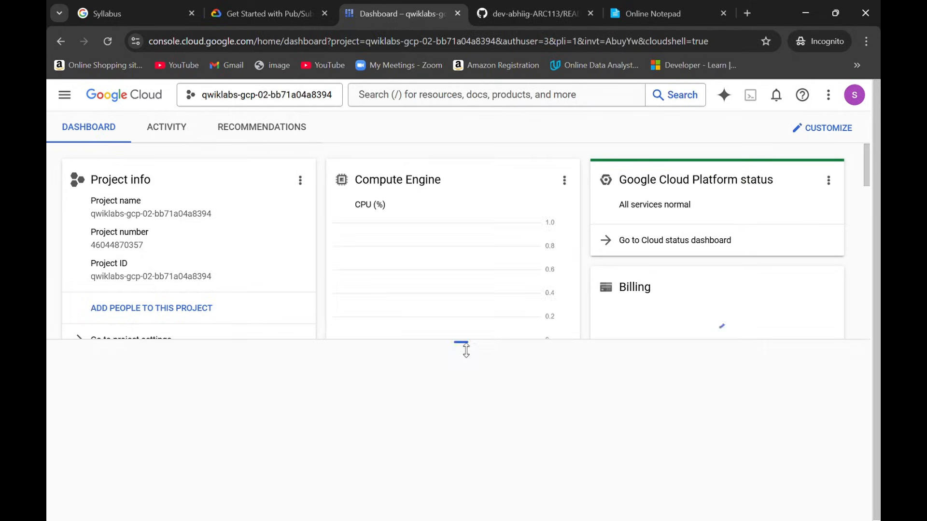
{"action": "left_click", "coordinate": [749, 95]}
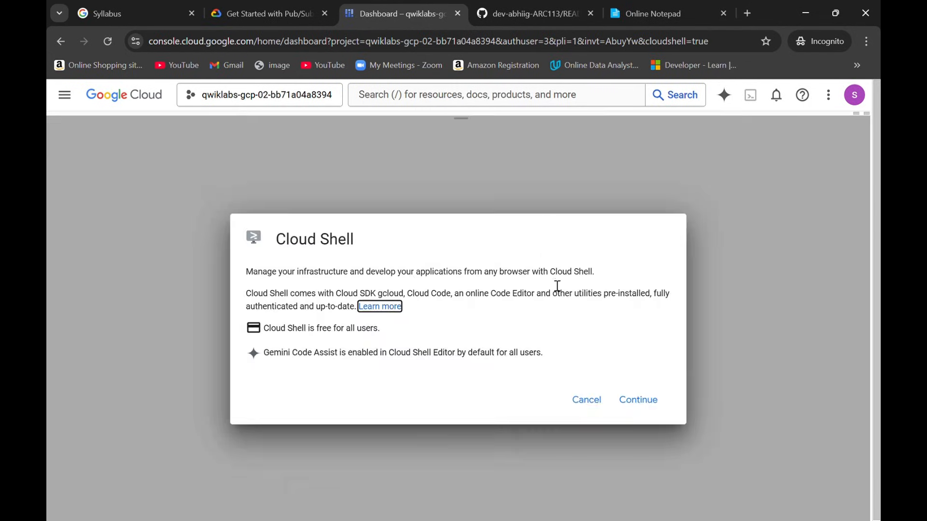
{"action": "left_click", "coordinate": [638, 399]}
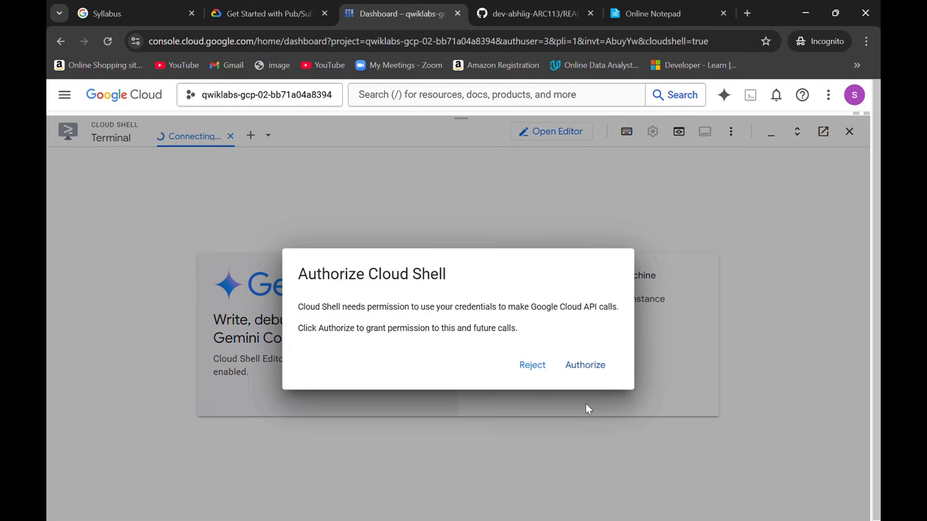
{"action": "left_click", "coordinate": [653, 13]}
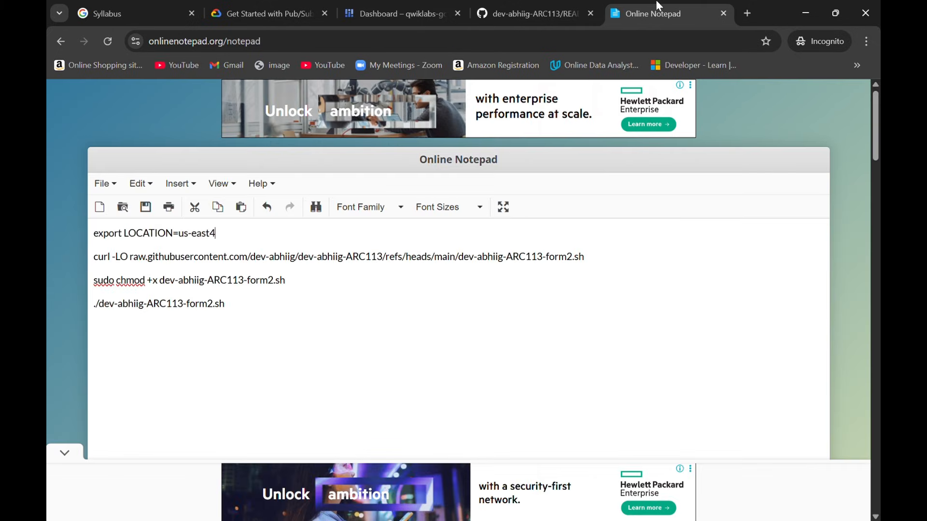
{"action": "key", "text": "ctrl+a"}
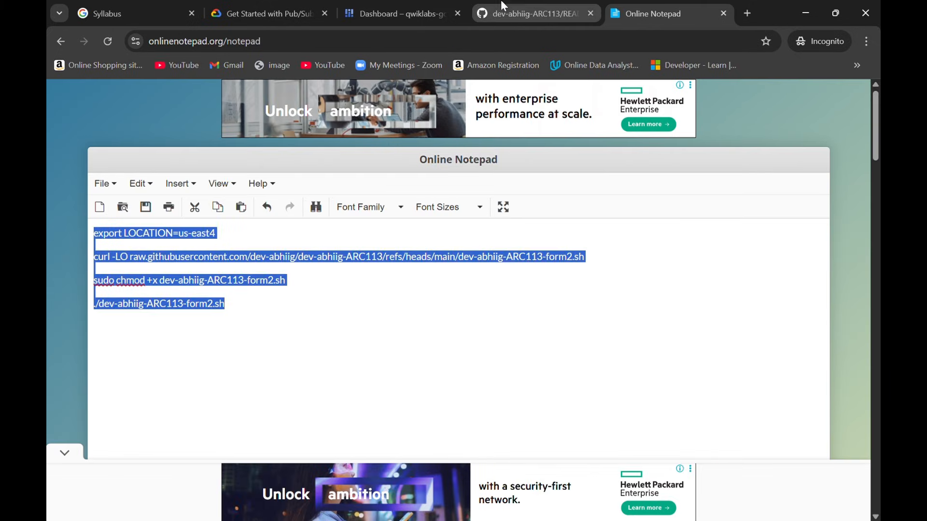
{"action": "left_click", "coordinate": [405, 14]}
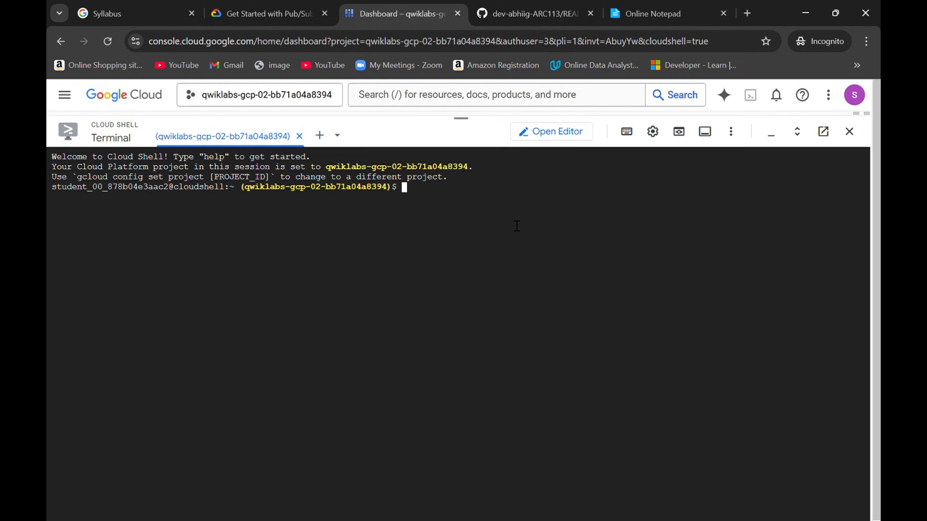
- Run the pasted script in Cloud Shell until the gcf-pubsub function deploys successfully
{"action": "type", "text": "export LOCATION=us-east4"}
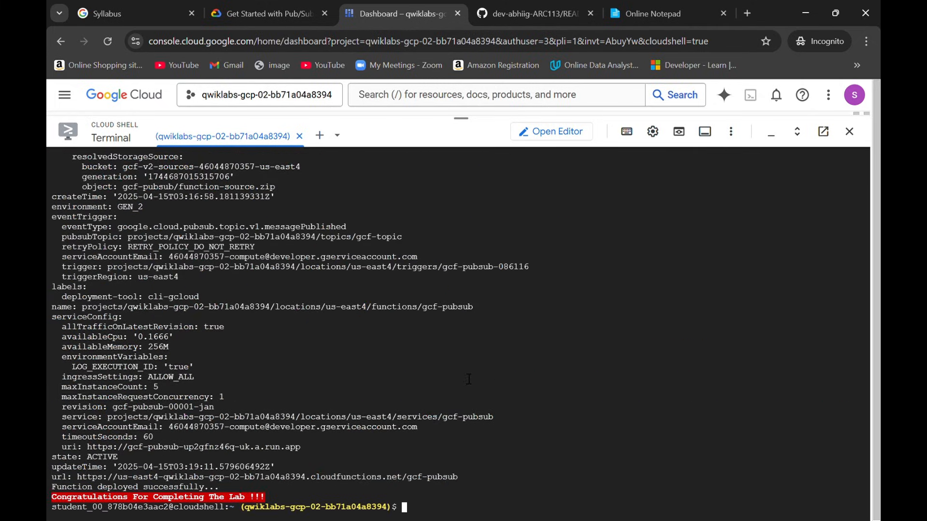
{"action": "left_click", "coordinate": [273, 13]}
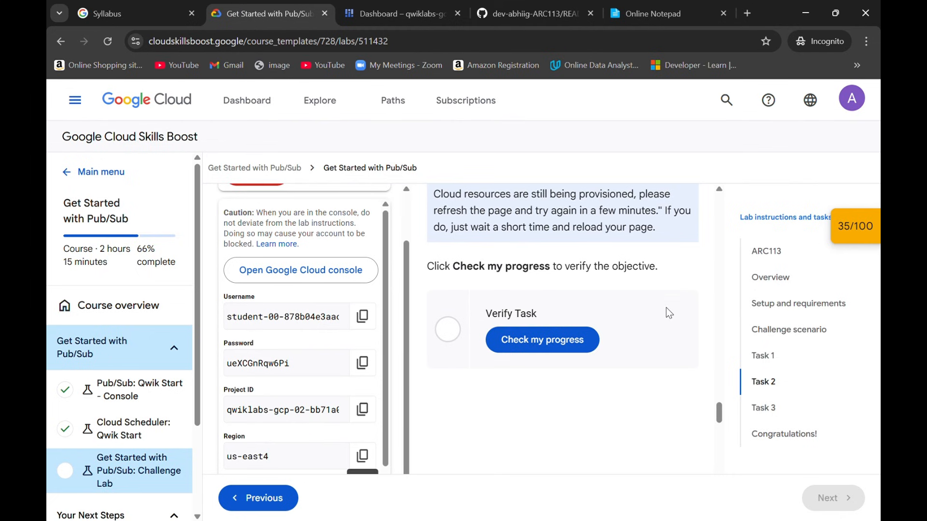
- Check progress on the remaining tasks for a 100/100 score and end the lab
{"action": "left_click", "coordinate": [855, 226]}
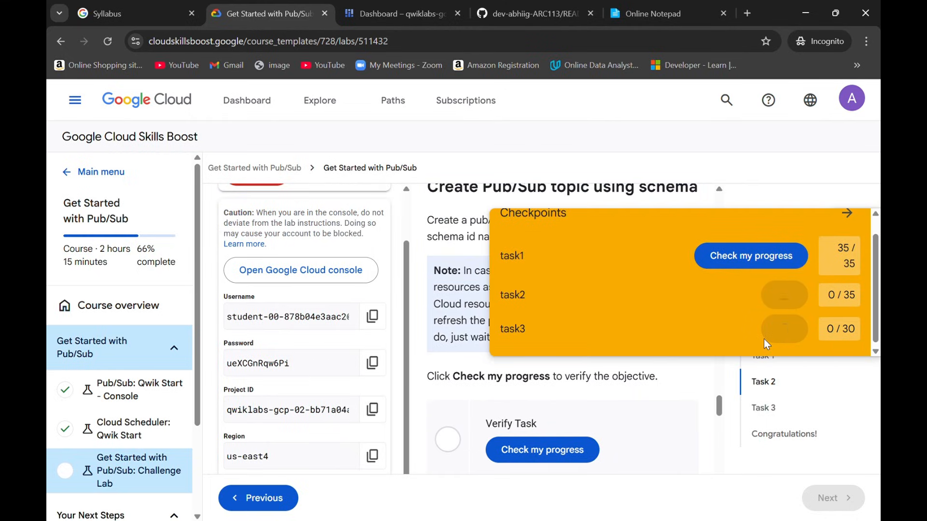
{"action": "left_click", "coordinate": [751, 321]}
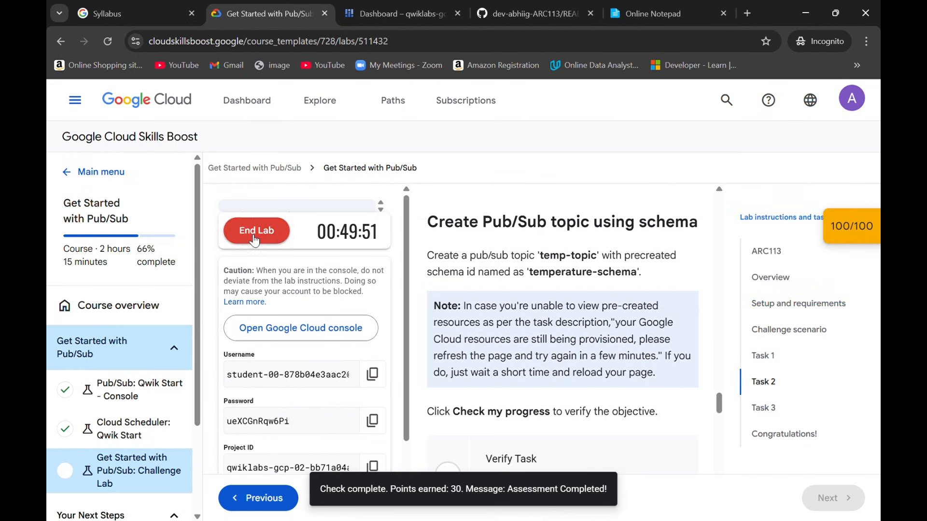
{"action": "left_click", "coordinate": [256, 230]}
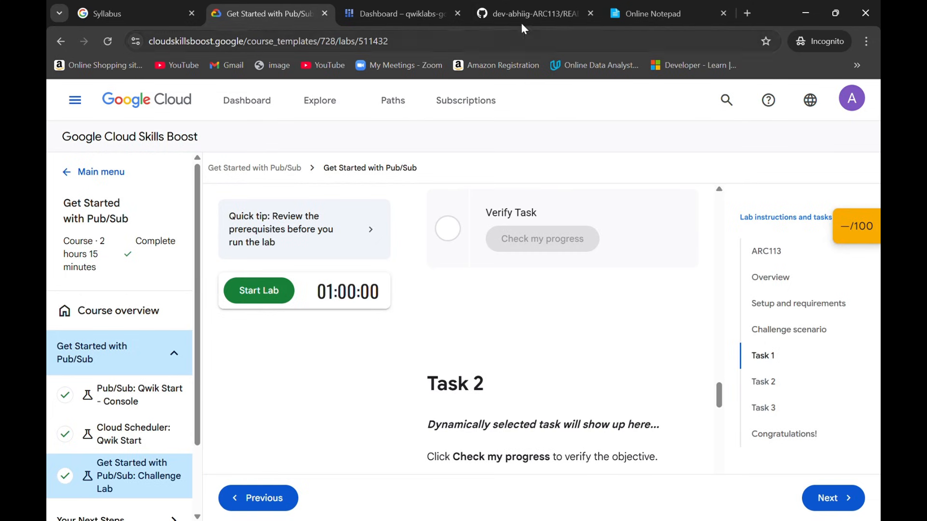
- Glance back at the GitHub readme, then return to the ended lab page
{"action": "left_click", "coordinate": [531, 13]}
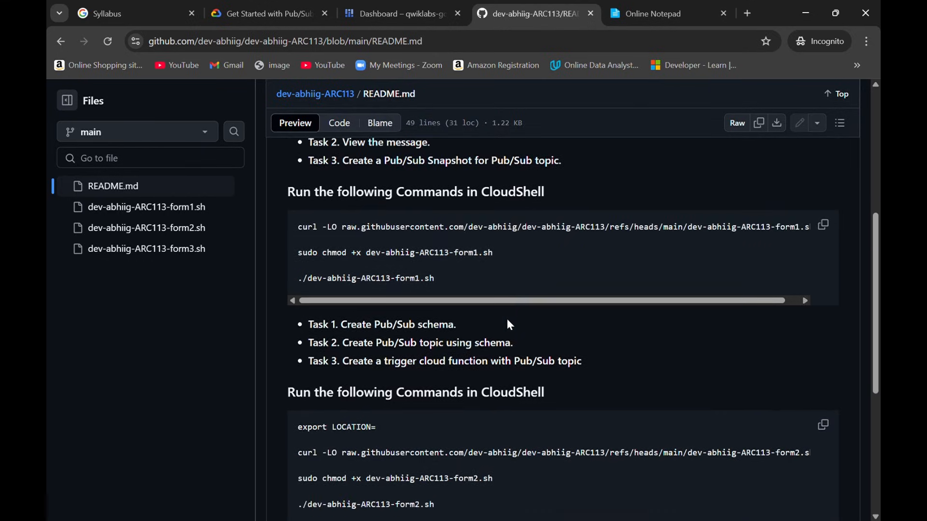
{"action": "scroll", "scroll_direction": "down", "scroll_amount": 3}
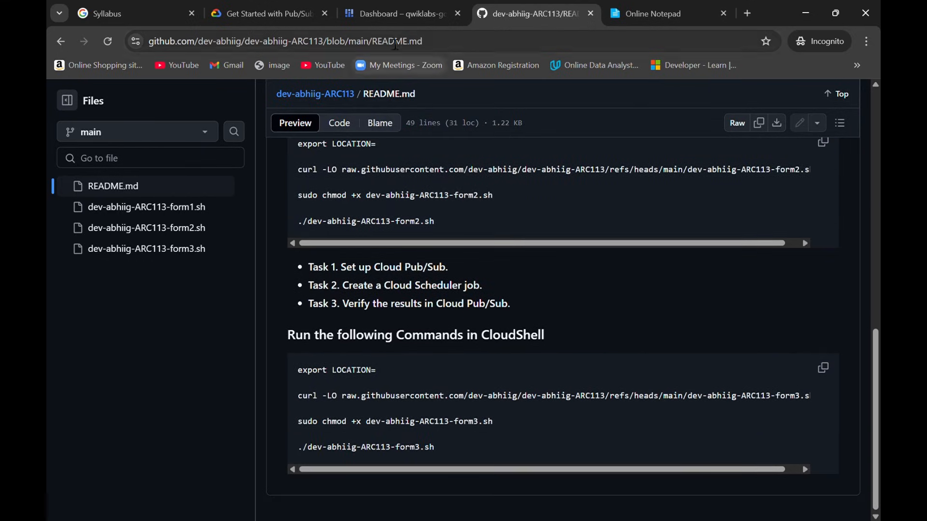
{"action": "left_click", "coordinate": [276, 13]}
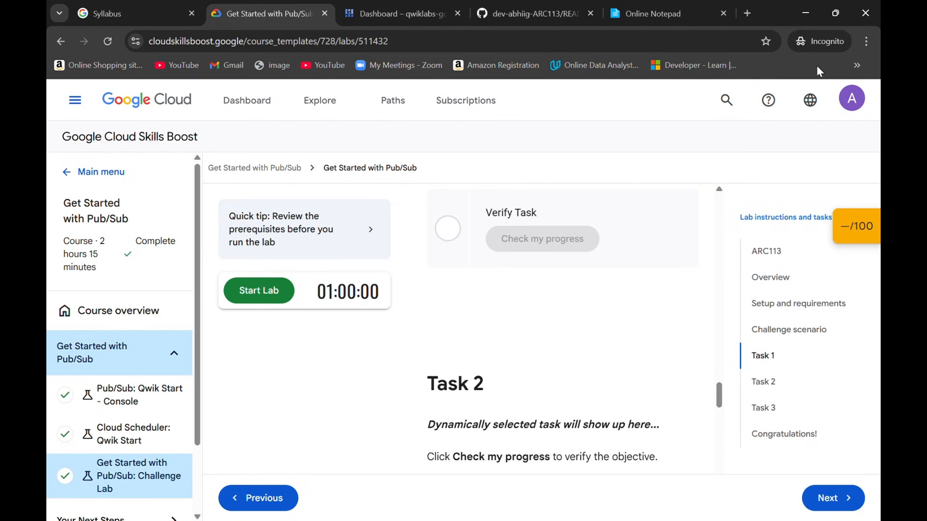